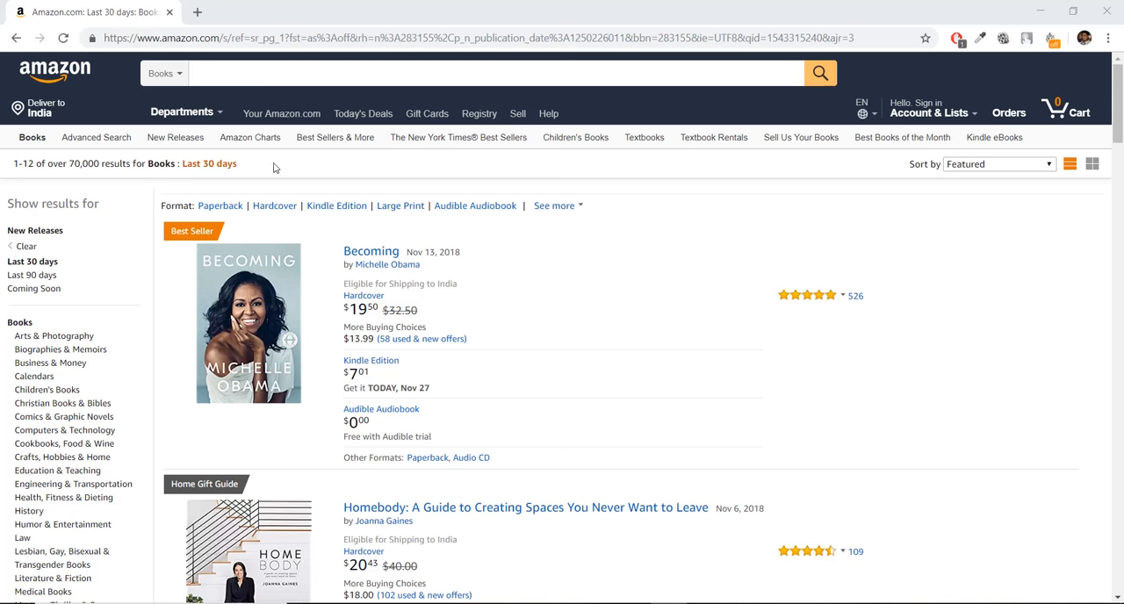
{"action": "mouse_move", "coordinate": [584, 195]}
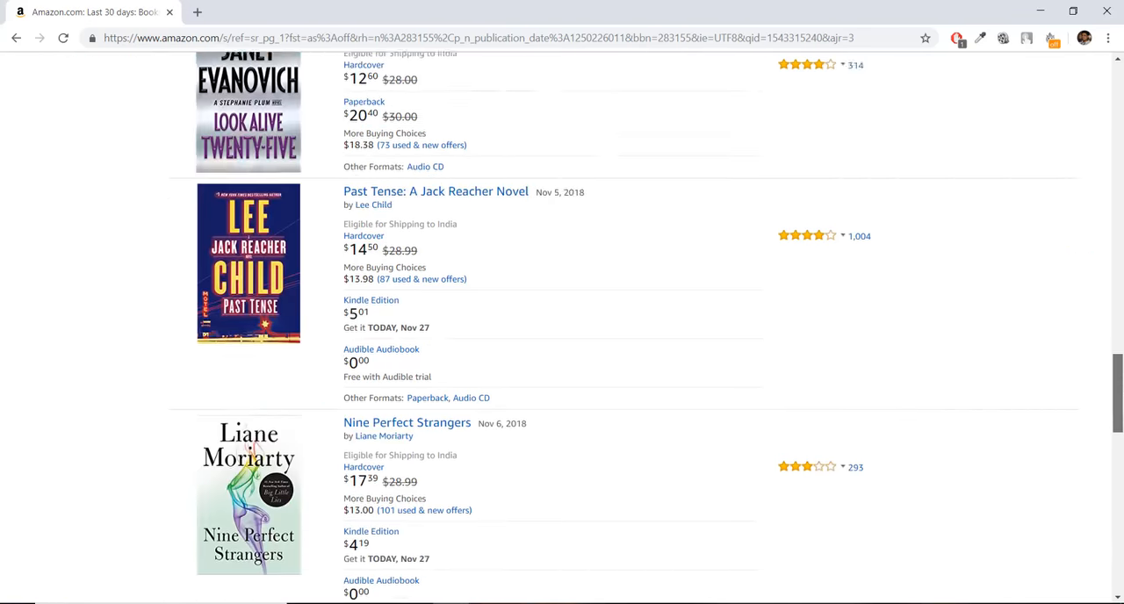
- From the tutorial folder, run 'scrapy crawl amazon -o items.json' in the terminal
{"action": "scroll", "scroll_direction": "up", "scroll_amount": 3}
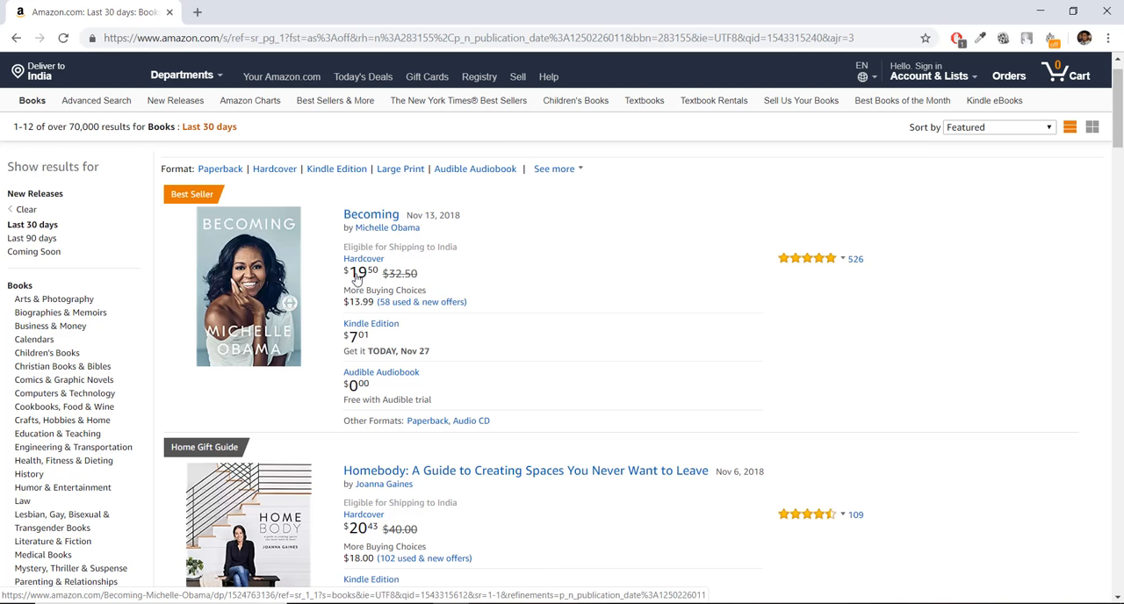
{"action": "mouse_move", "coordinate": [369, 278]}
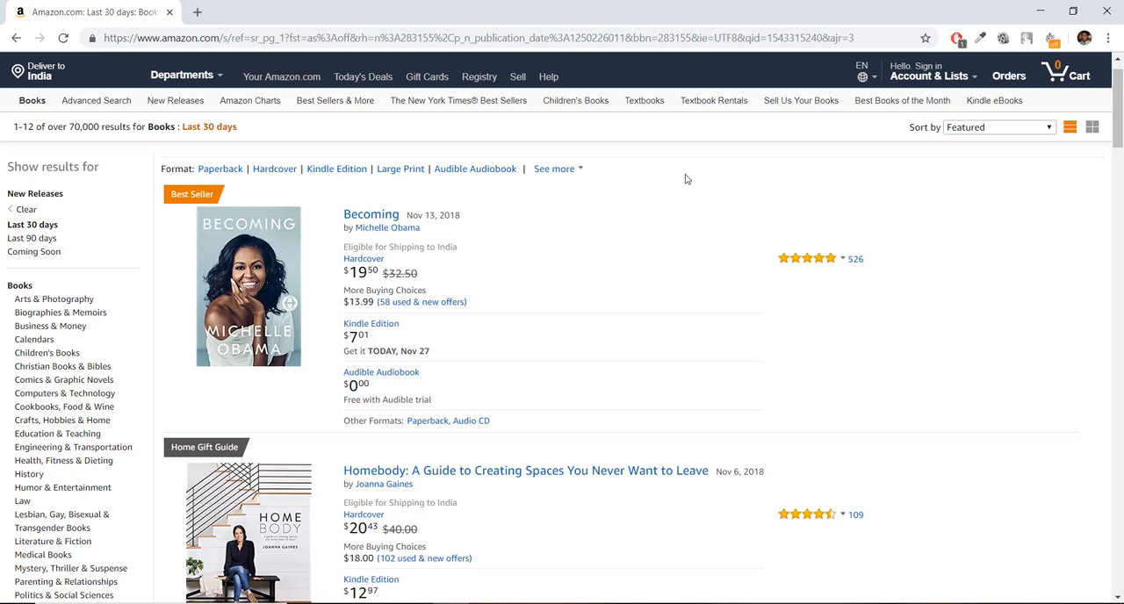
{"action": "mouse_move", "coordinate": [857, 227]}
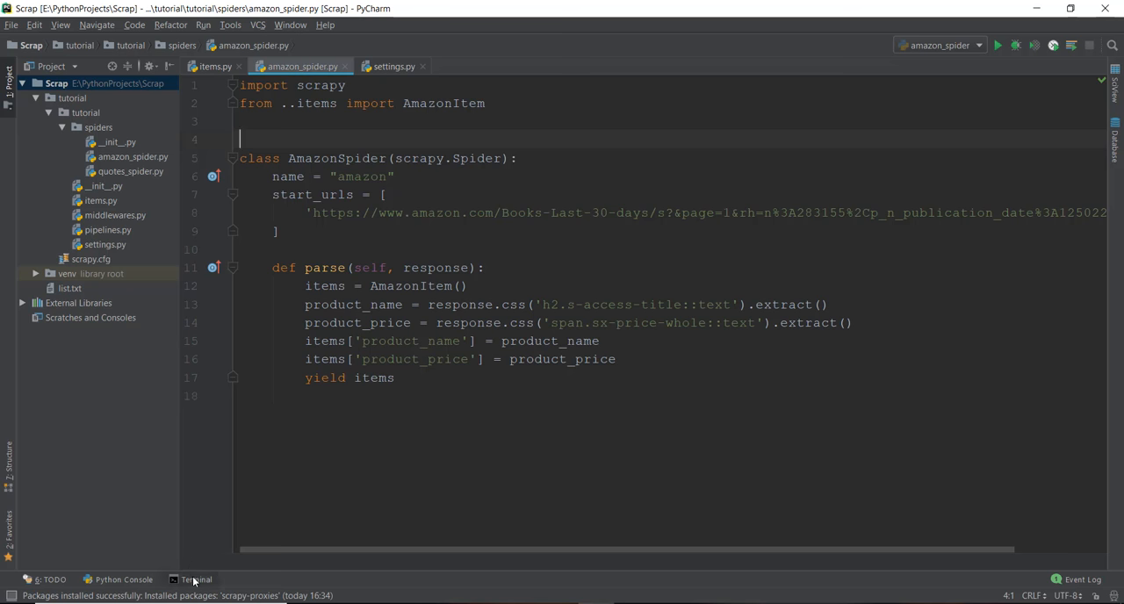
{"action": "left_click", "coordinate": [196, 579]}
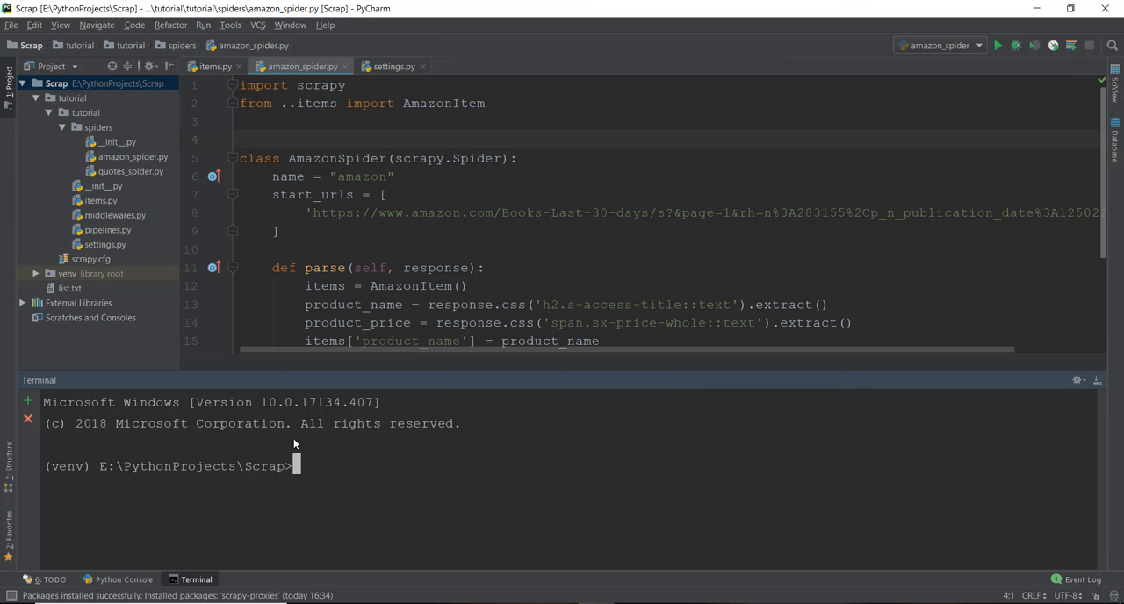
{"action": "type", "text": "cd tutorial"}
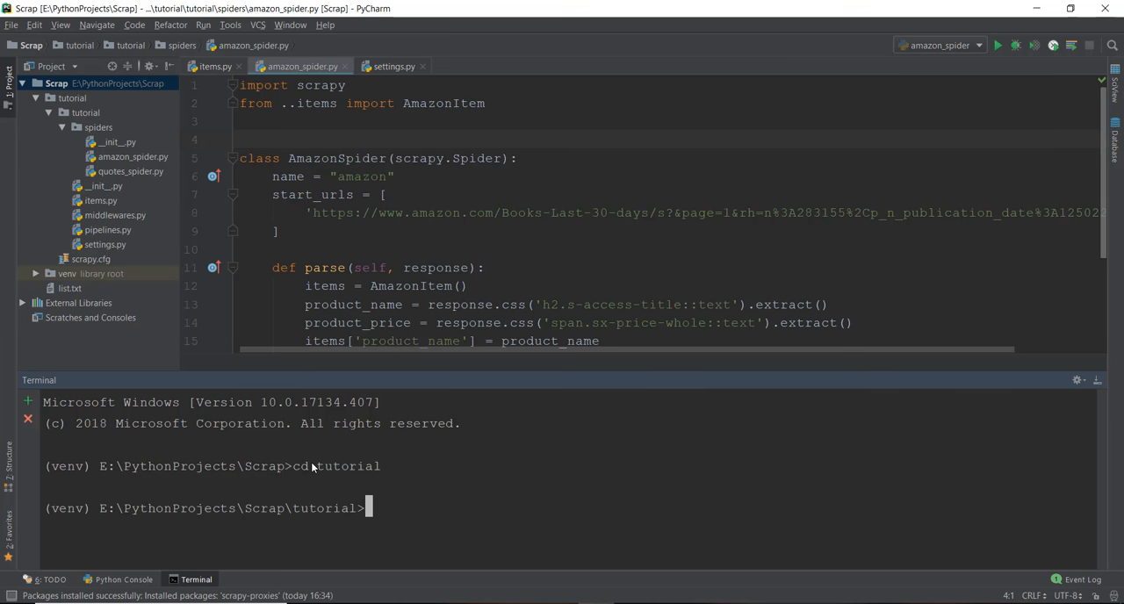
{"action": "type", "text": "scrapy crawl"}
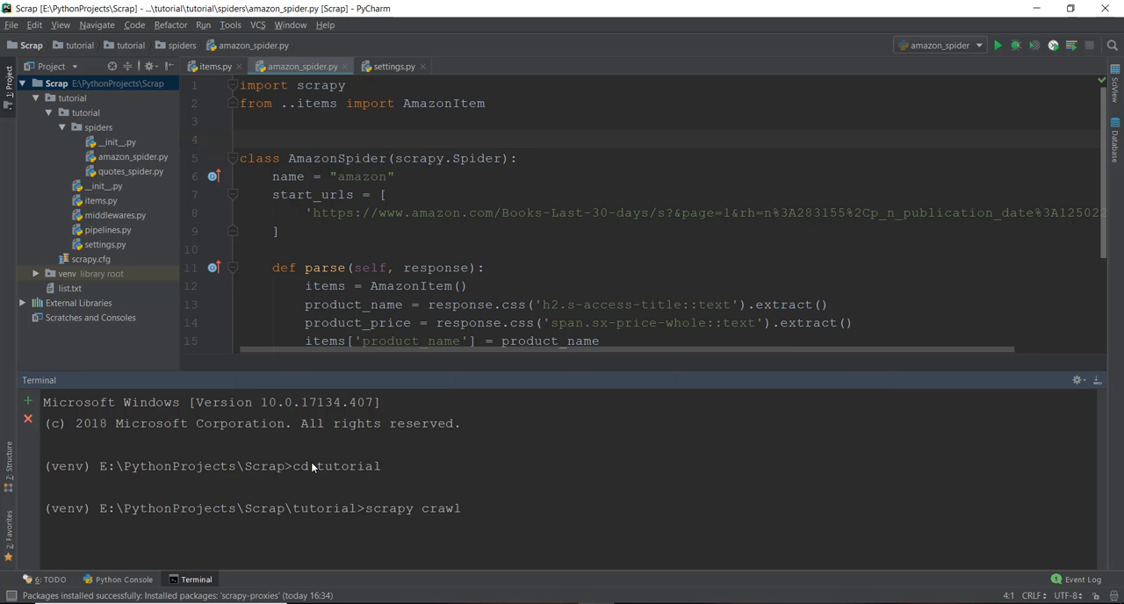
{"action": "type", "text": "amazon"}
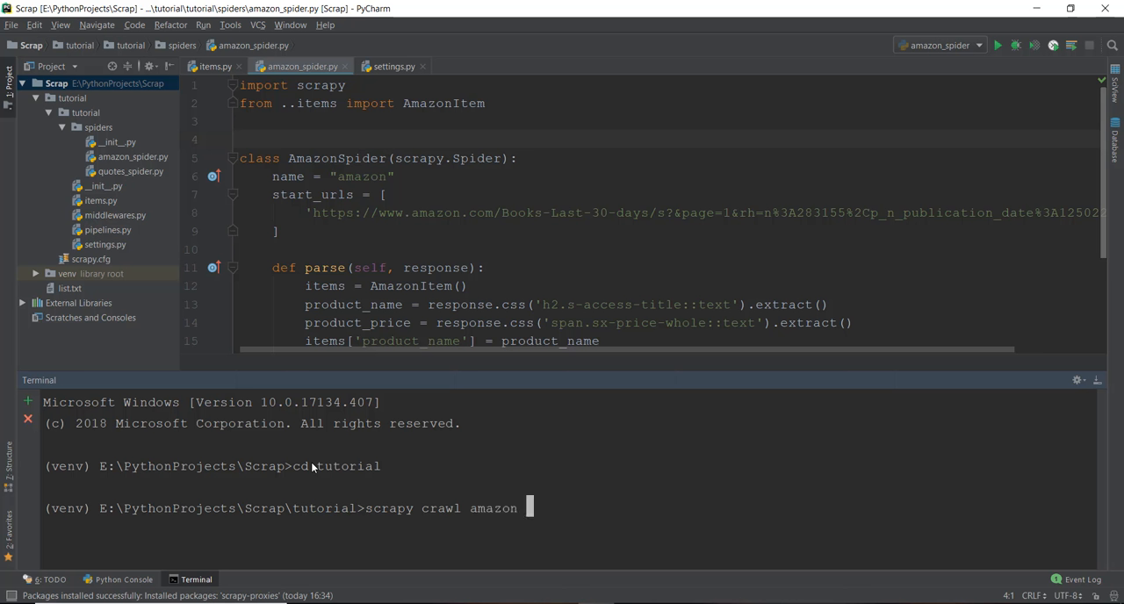
{"action": "type", "text": "-o"}
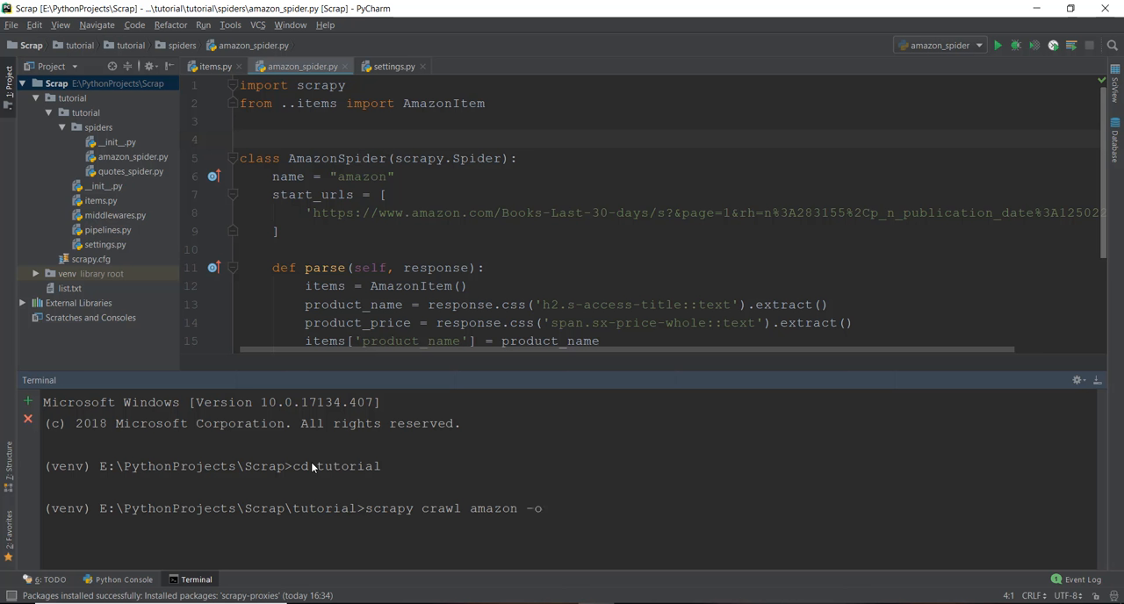
{"action": "type", "text": "i"}
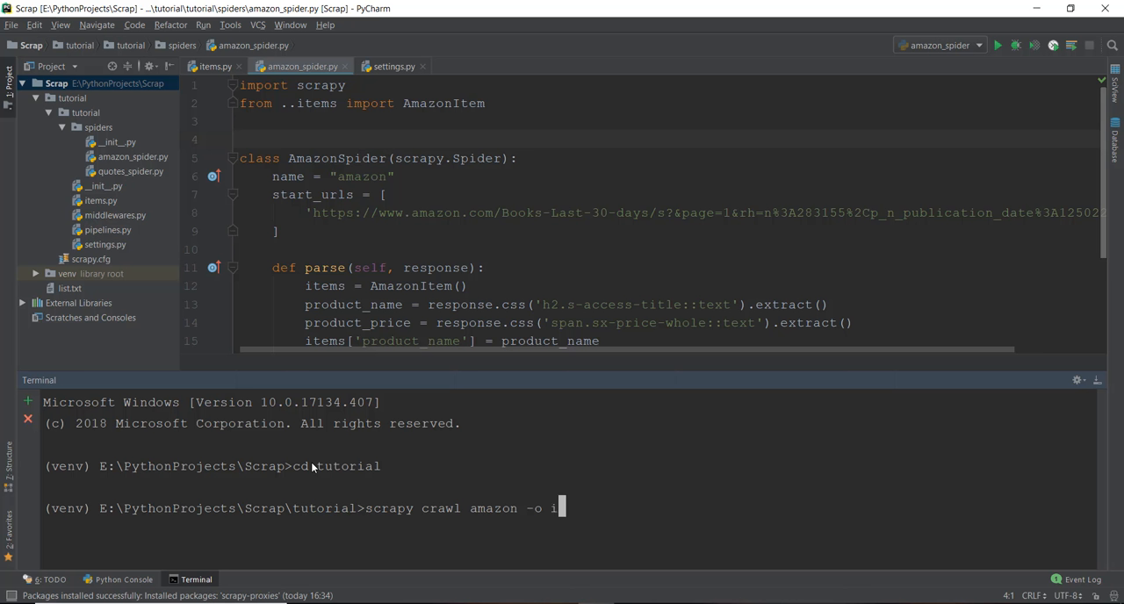
{"action": "type", "text": "tems.jo"}
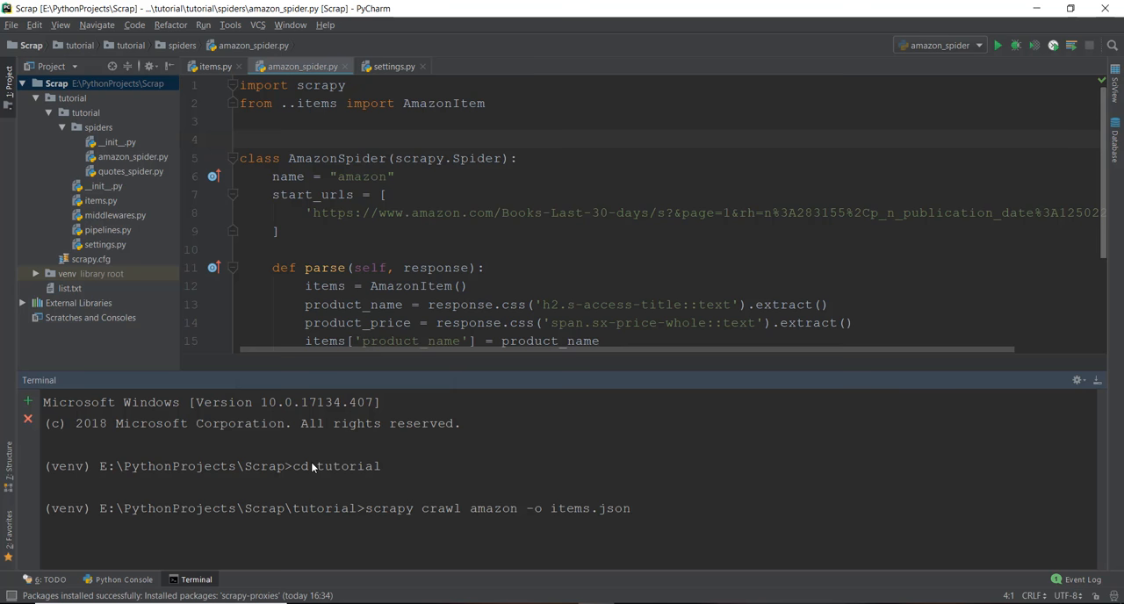
{"action": "key", "text": "enter"}
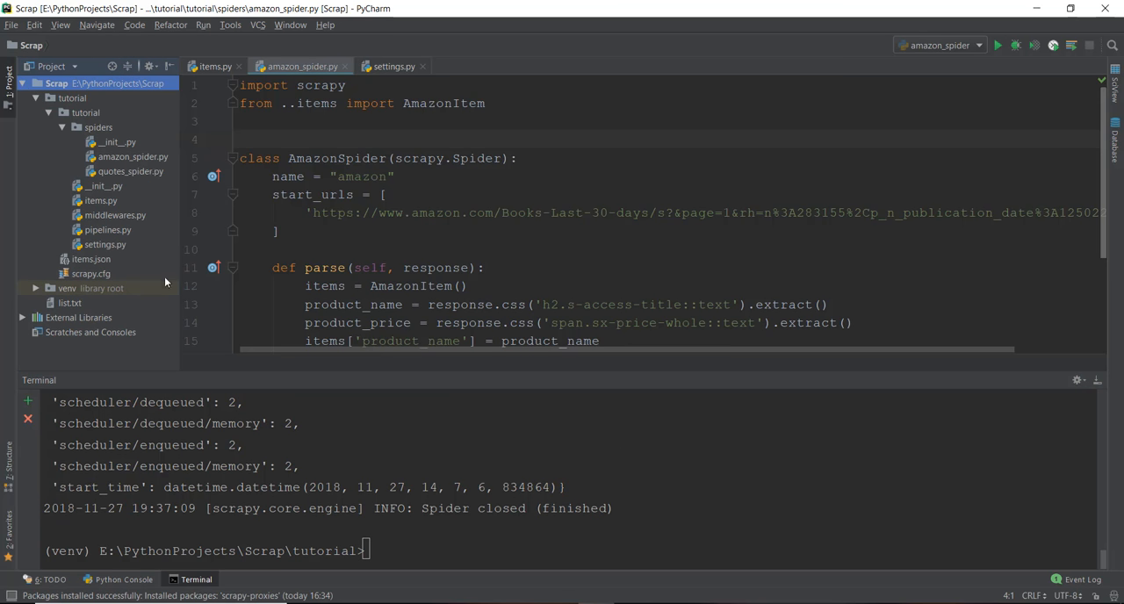
- Select the newly created items.json in the Project tree once the crawl finishes
{"action": "left_click", "coordinate": [90, 259]}
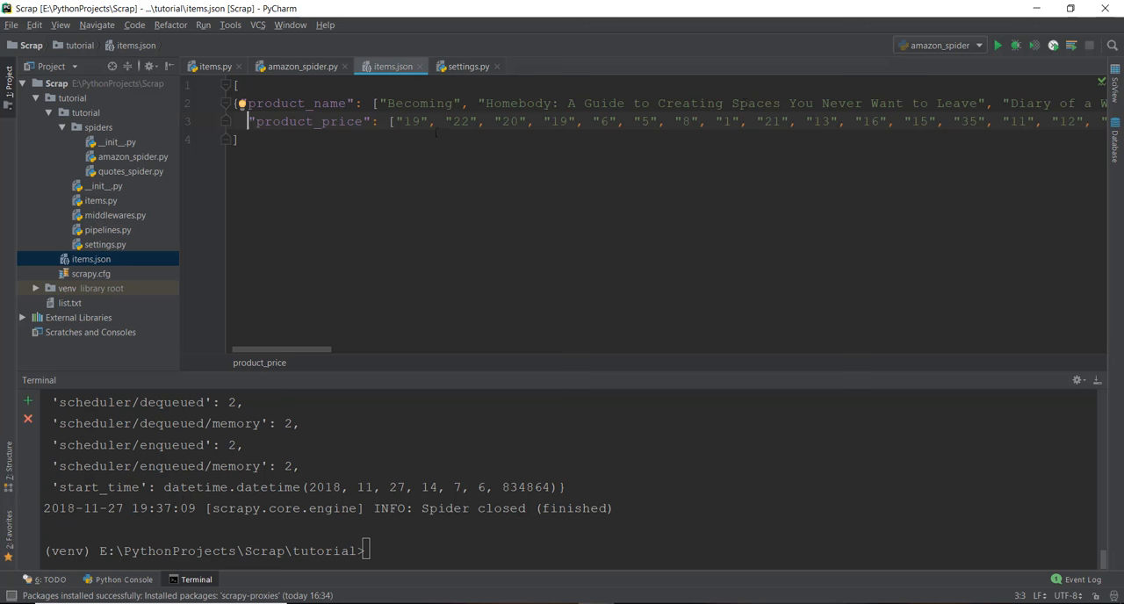
{"action": "mouse_move", "coordinate": [449, 470]}
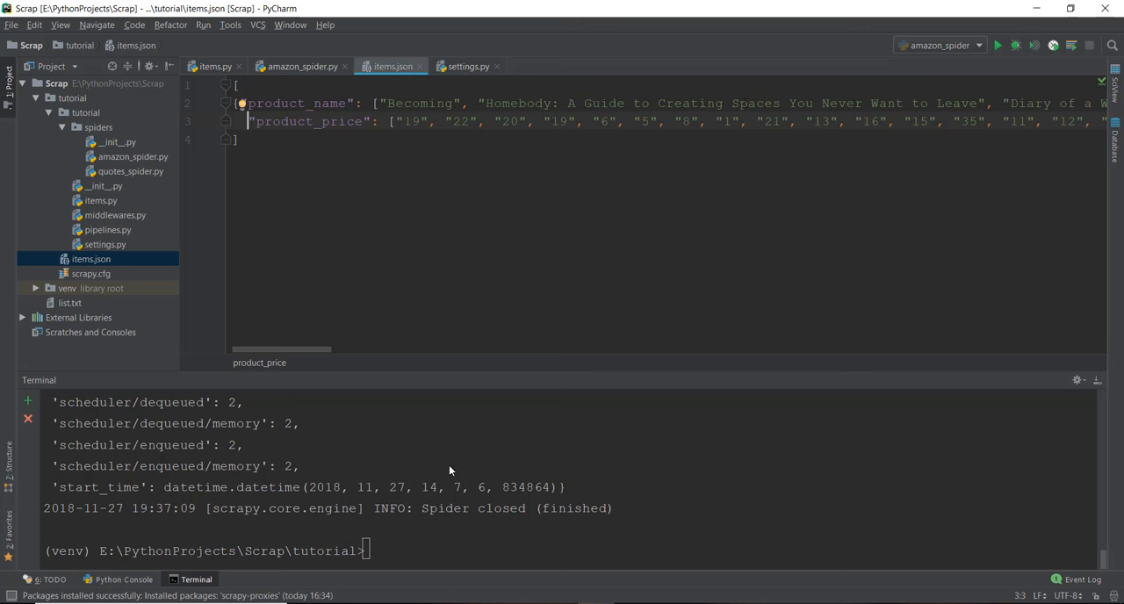
- Highlight a scraped book name such as Becoming in items.json
{"action": "left_click_drag", "start_coordinate": [281, 350], "coordinate": [396, 350]}
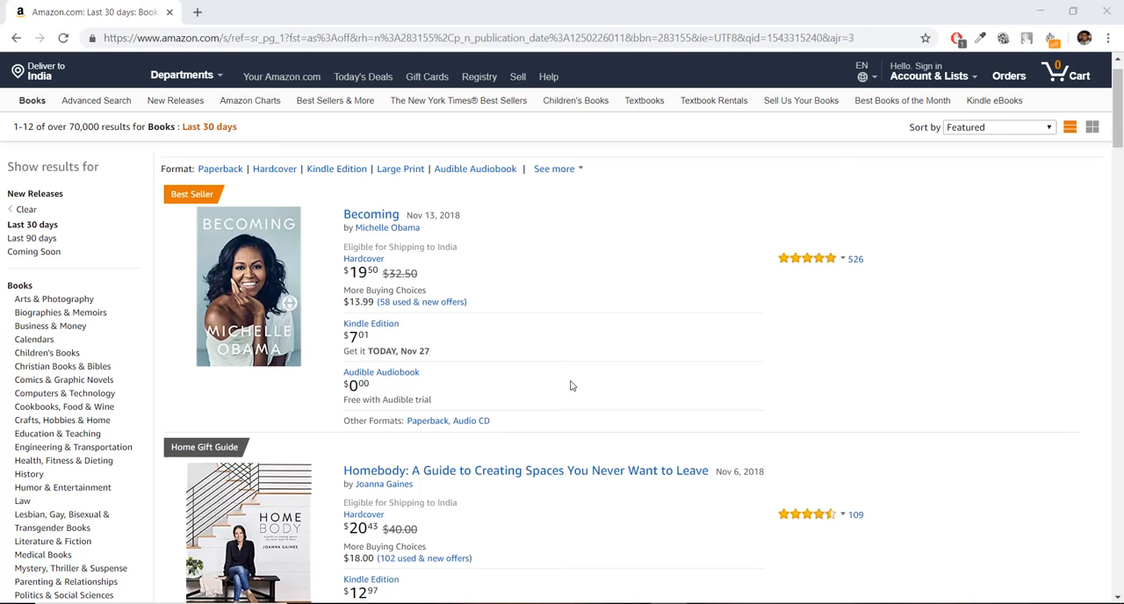
{"action": "mouse_move", "coordinate": [584, 586]}
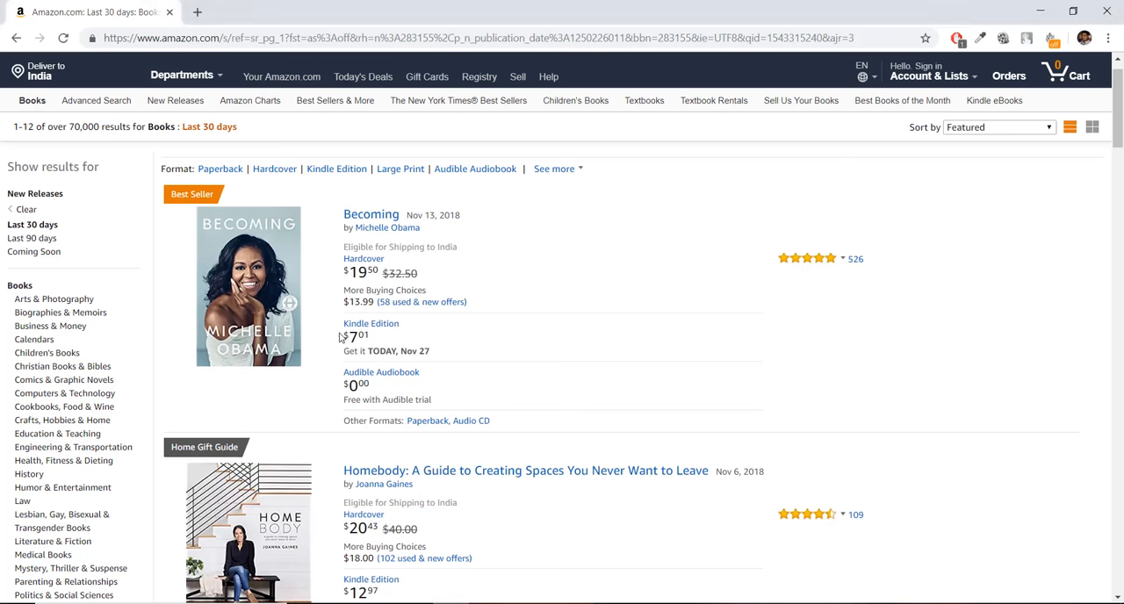
{"action": "mouse_move", "coordinate": [497, 283]}
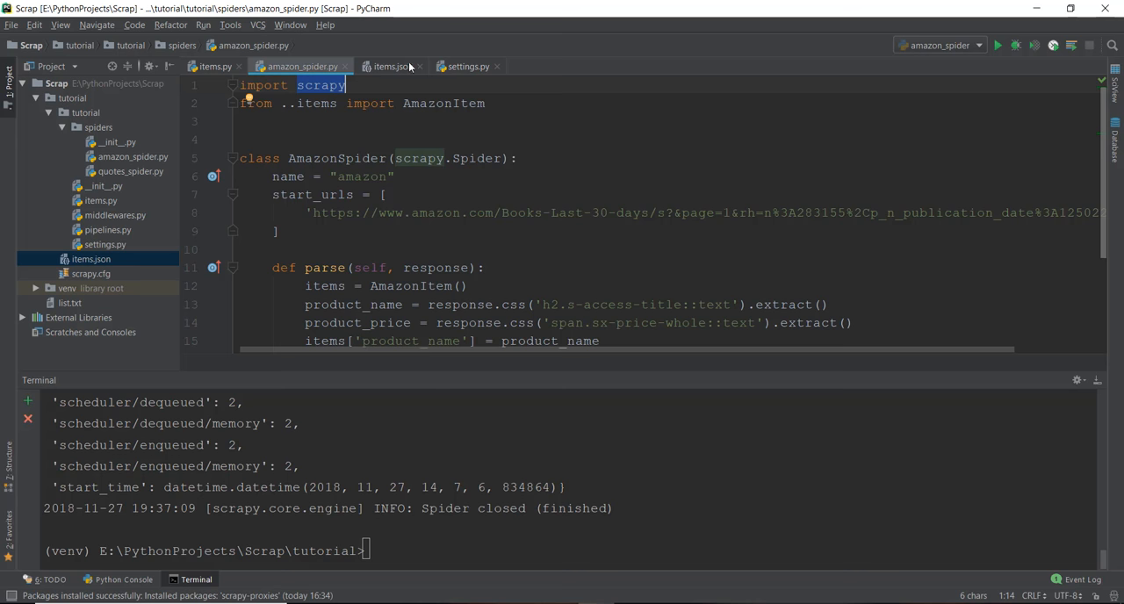
- Return to items.json to match its prices (19, 22, 20) against the Amazon listing
{"action": "left_click", "coordinate": [391, 66]}
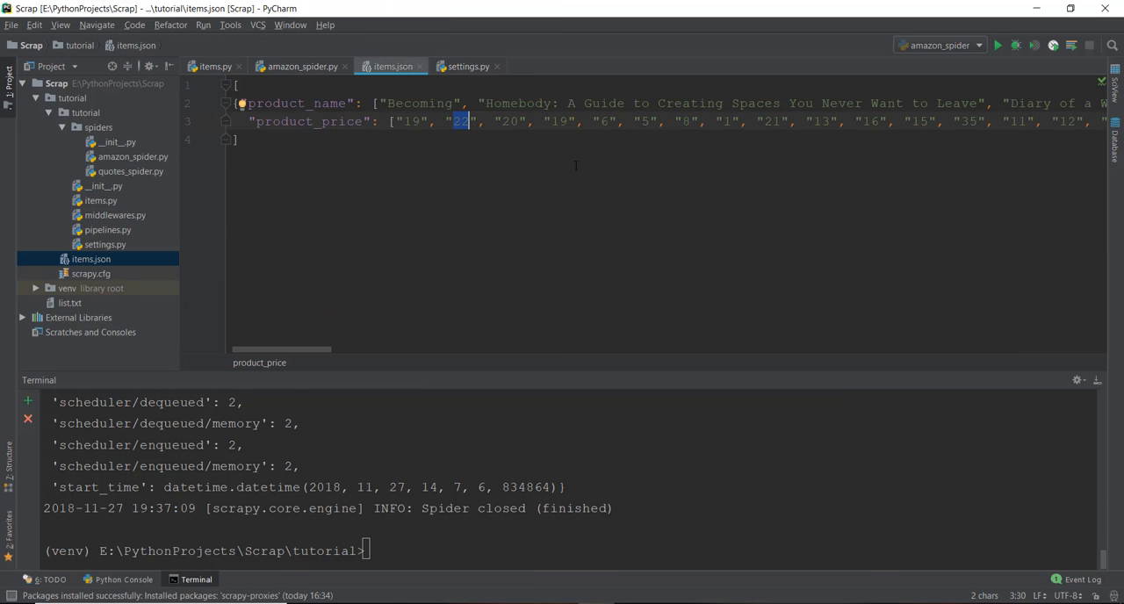
{"action": "mouse_move", "coordinate": [537, 487]}
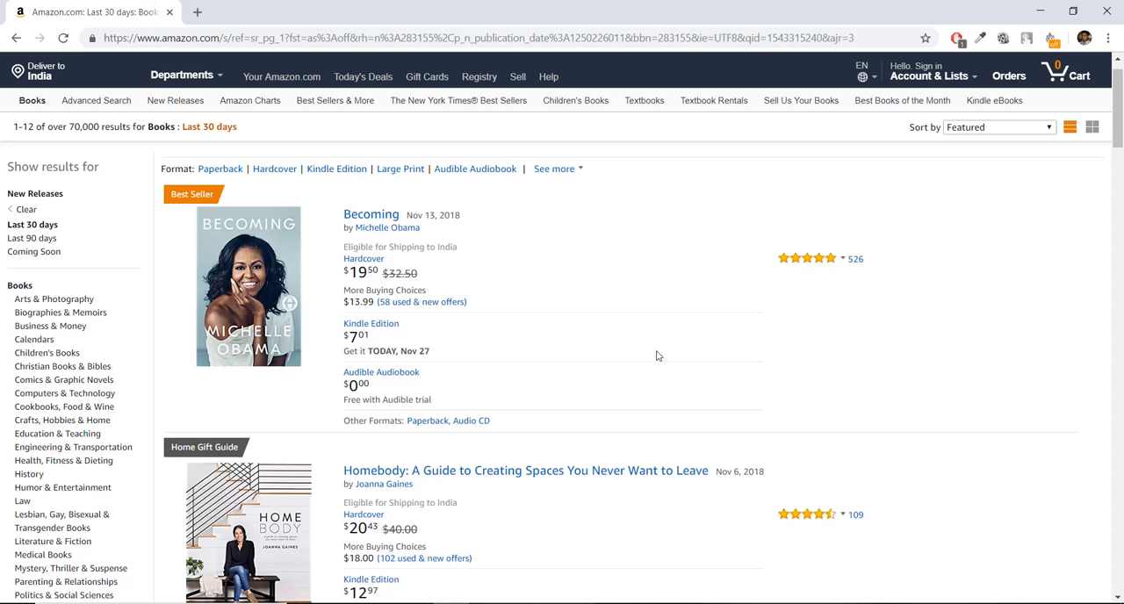
{"action": "mouse_move", "coordinate": [1055, 248]}
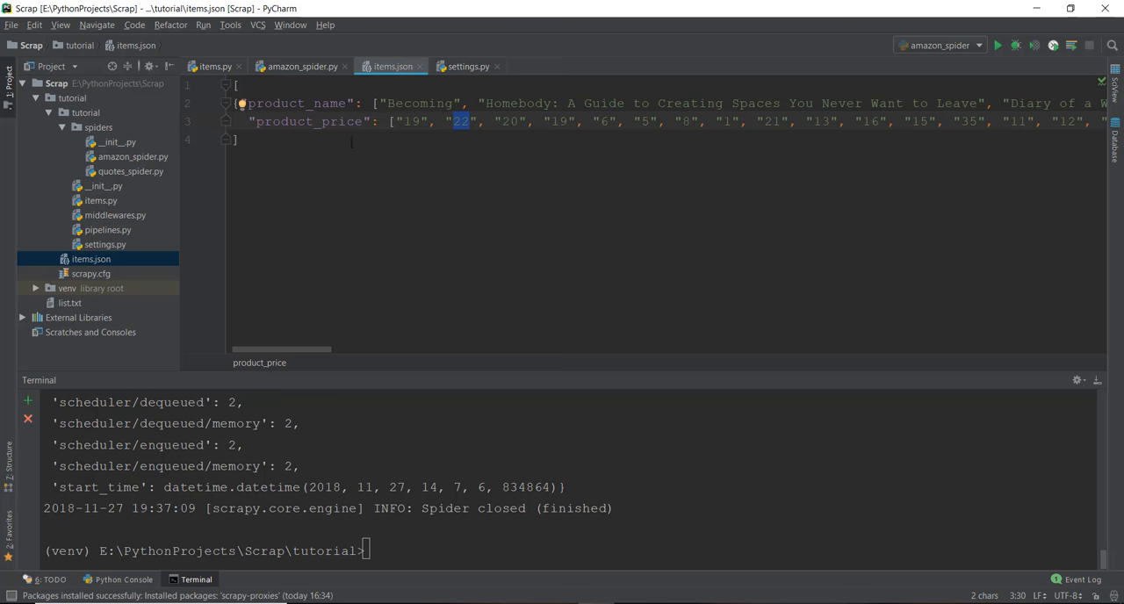
- Switch back to amazon_spider.py to review its name and price extraction code
{"action": "left_click", "coordinate": [300, 66]}
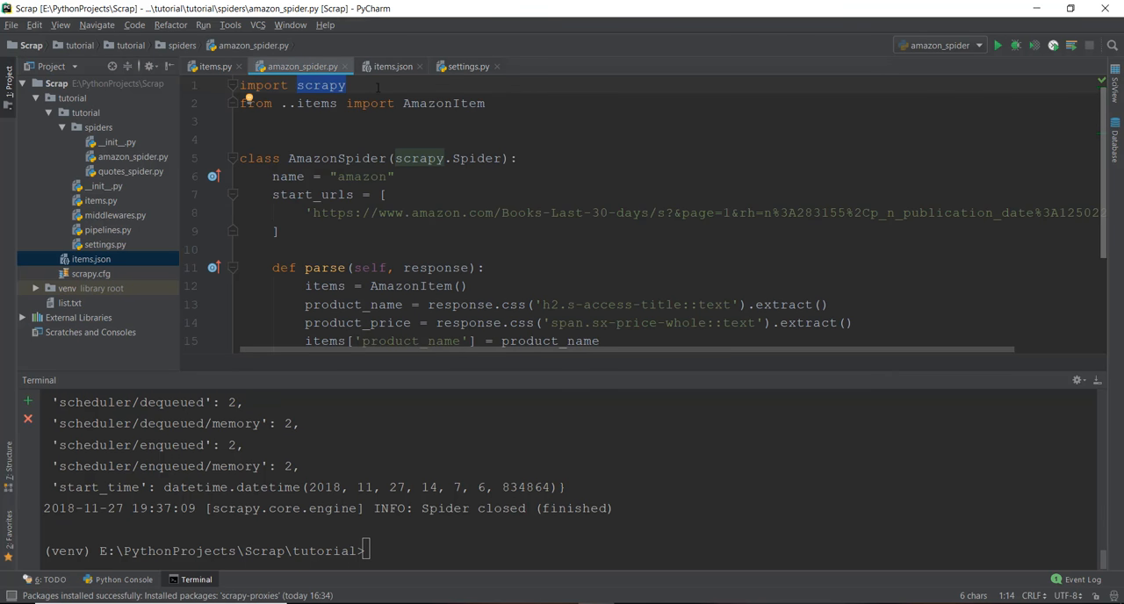